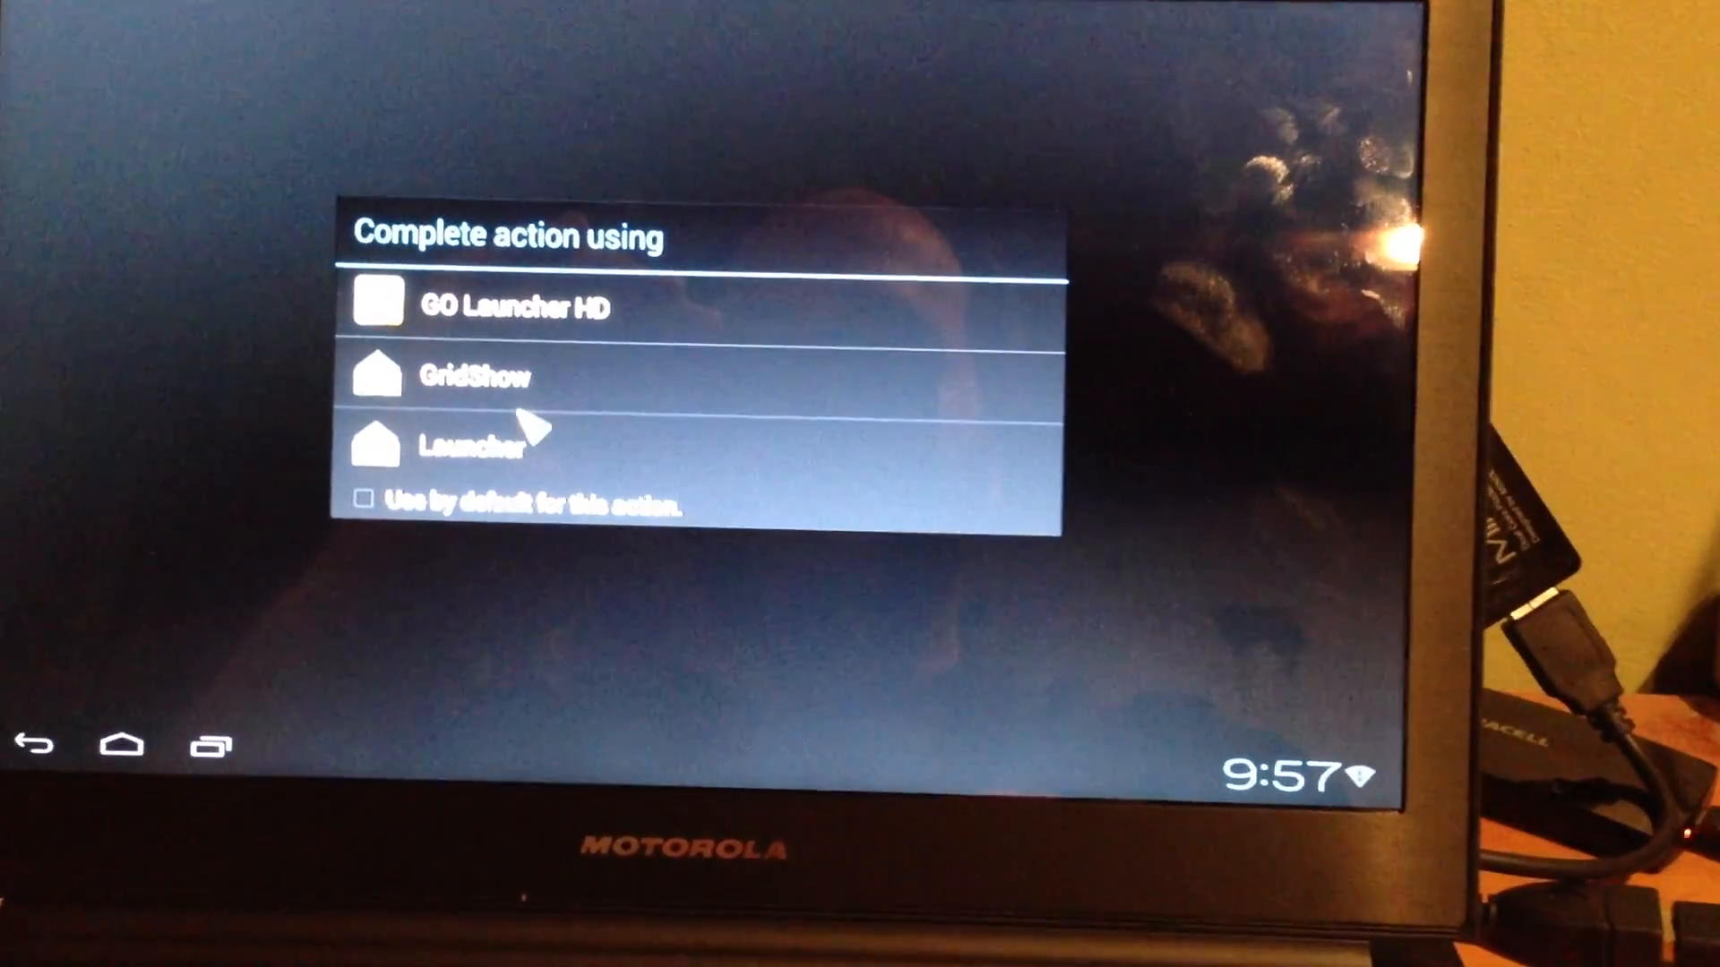
Choose Launcher as the home app to reach the home screen.
{"action": "left_click", "coordinate": [477, 444]}
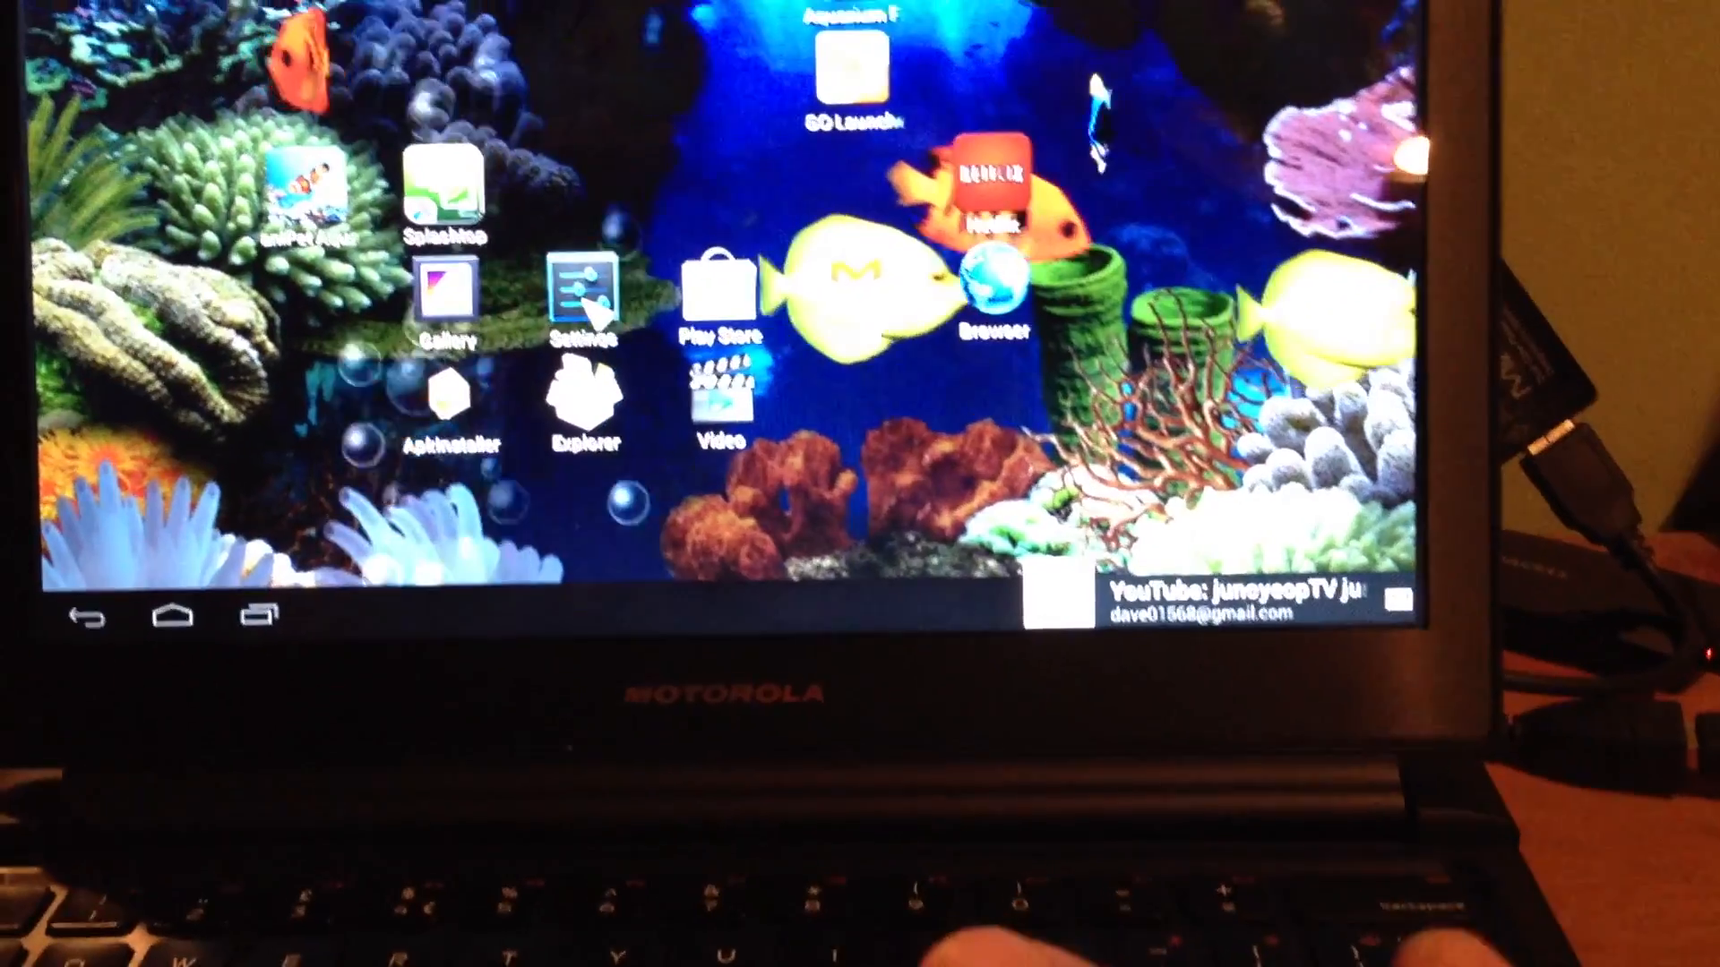
Reach Settings > Screen > HDMI Mode, listing 720x576p-50 and 720x480p-60.
{"action": "left_click", "coordinate": [585, 288]}
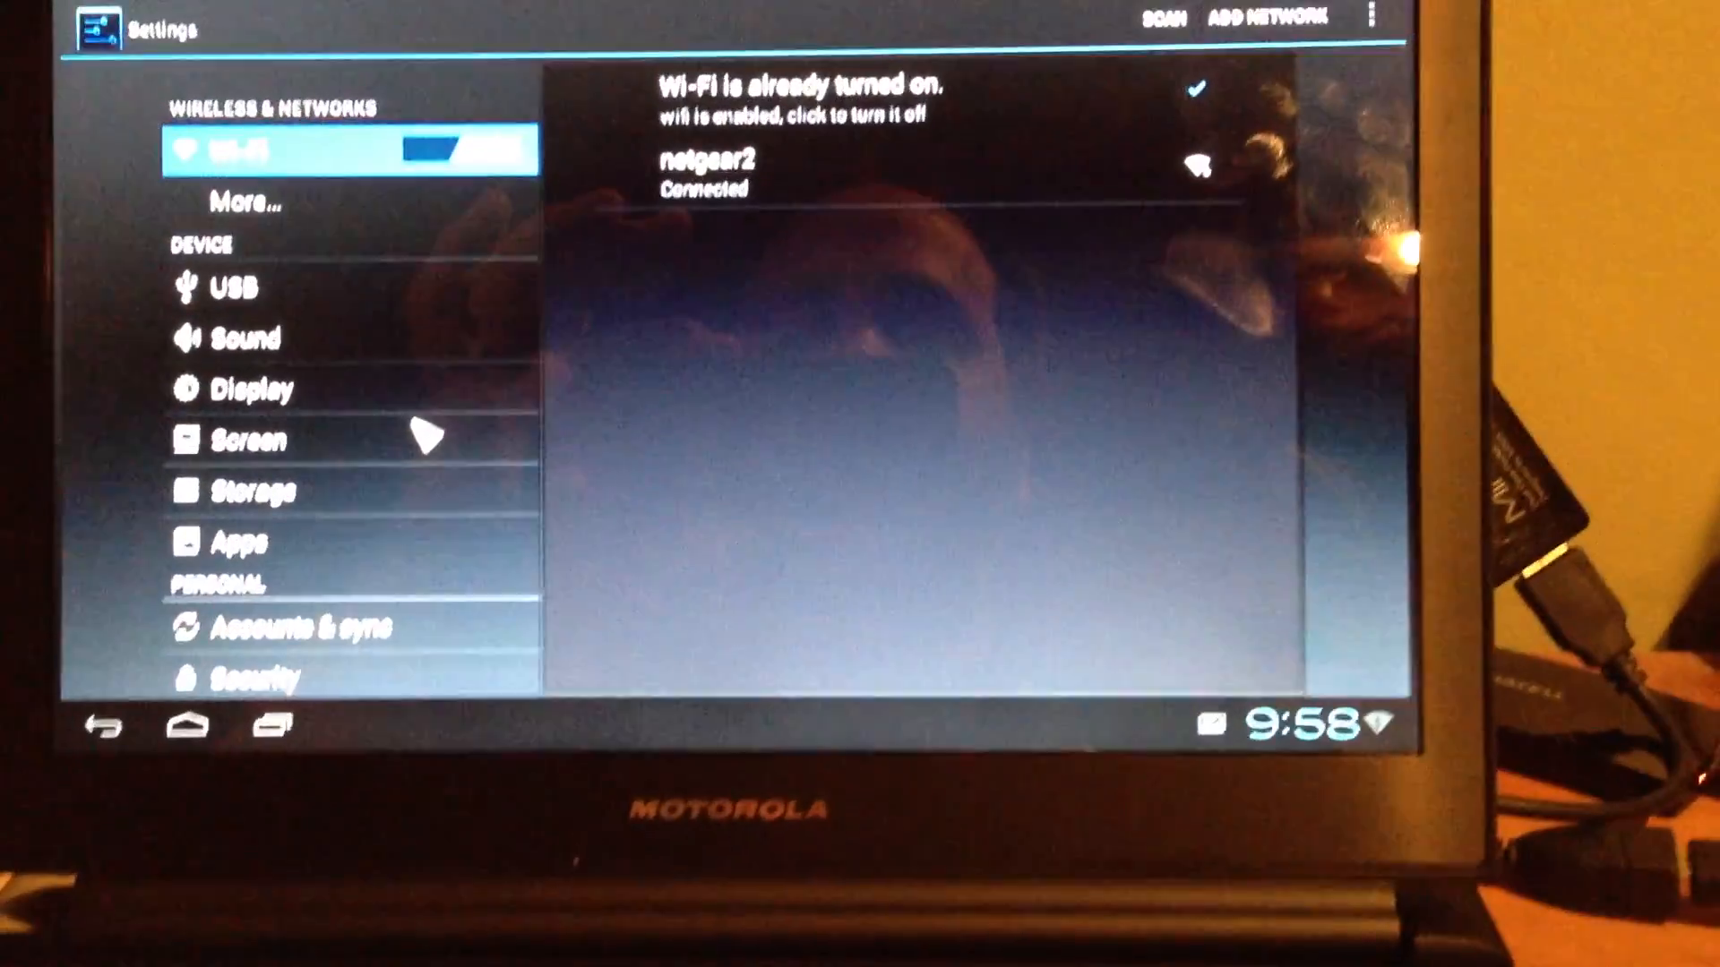
{"action": "left_click", "coordinate": [253, 439]}
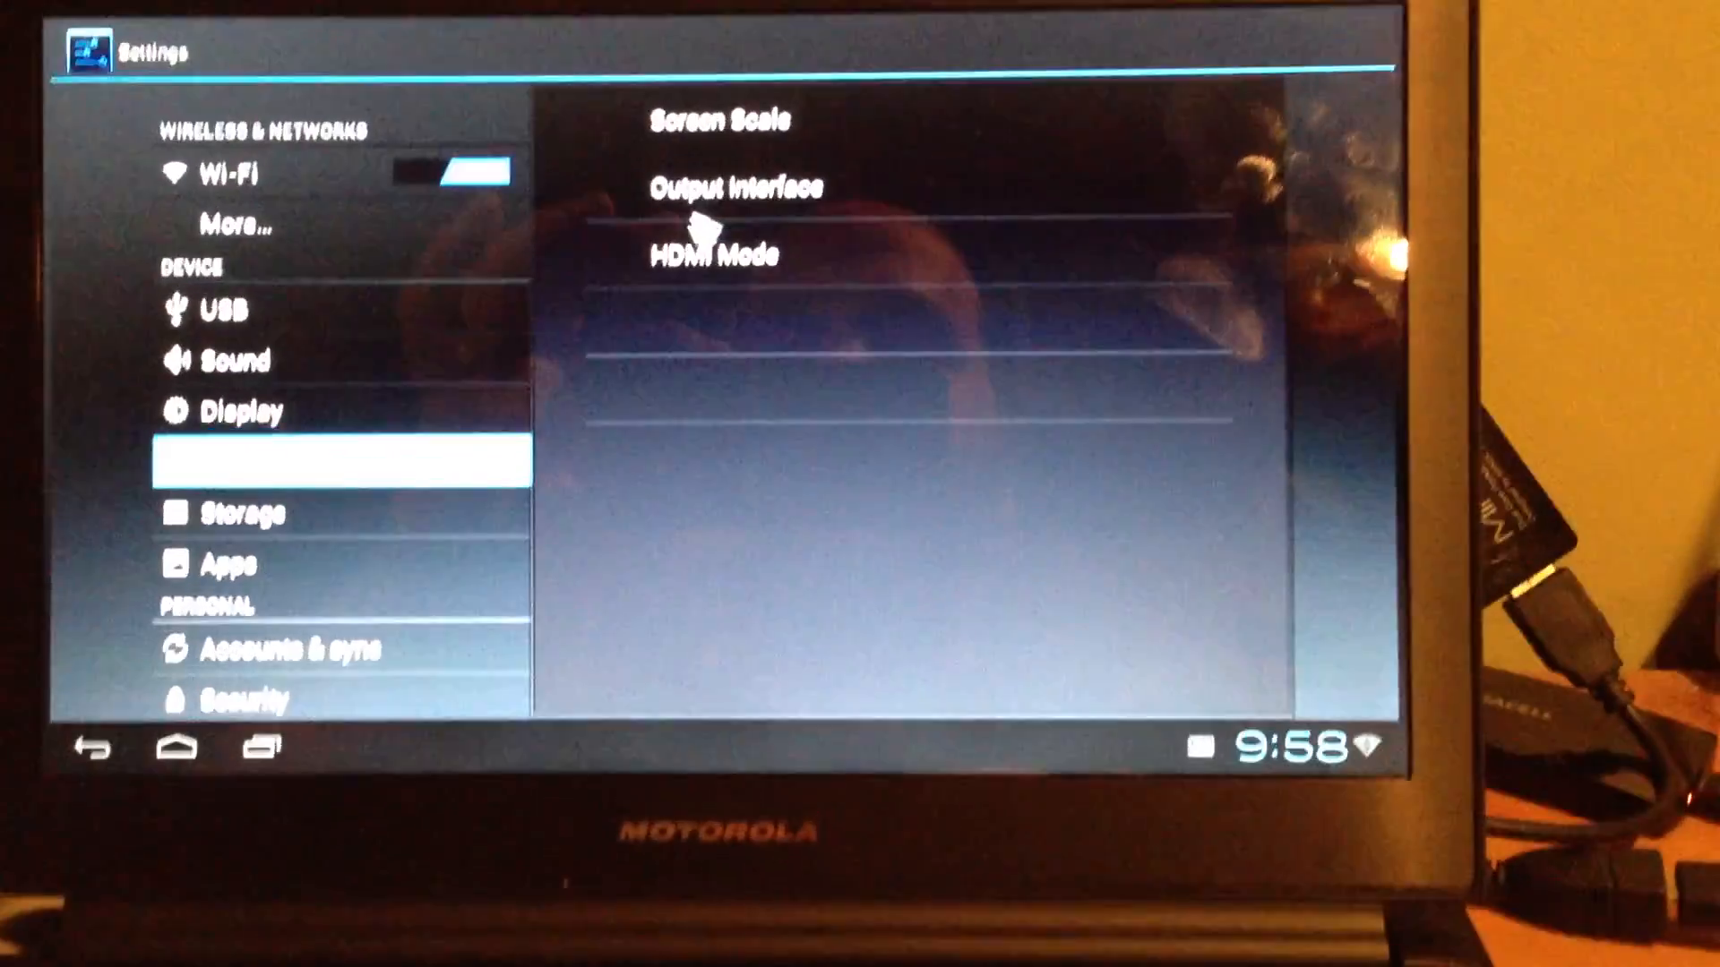
{"action": "left_click", "coordinate": [717, 253]}
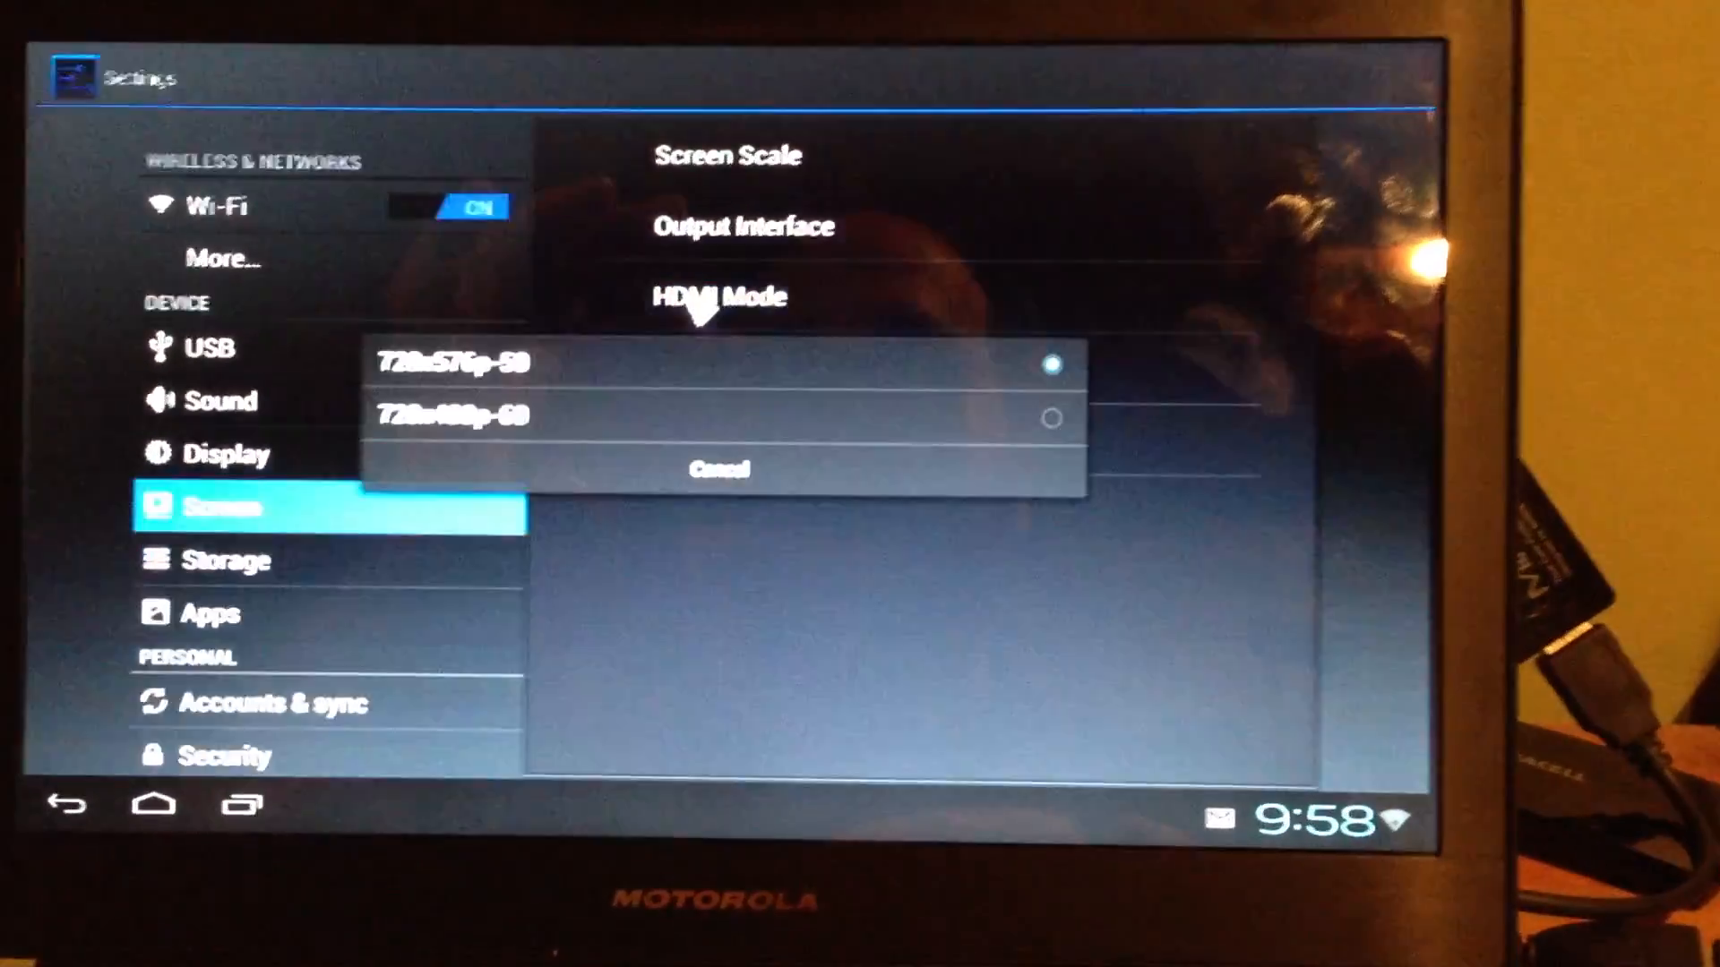